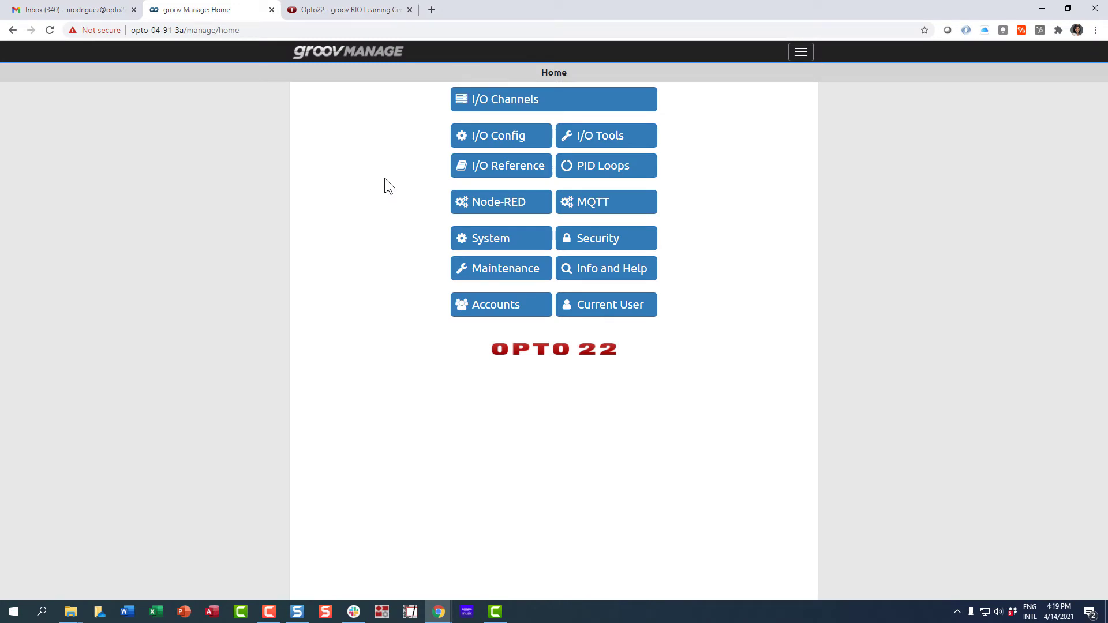
mouse_move(436, 222)
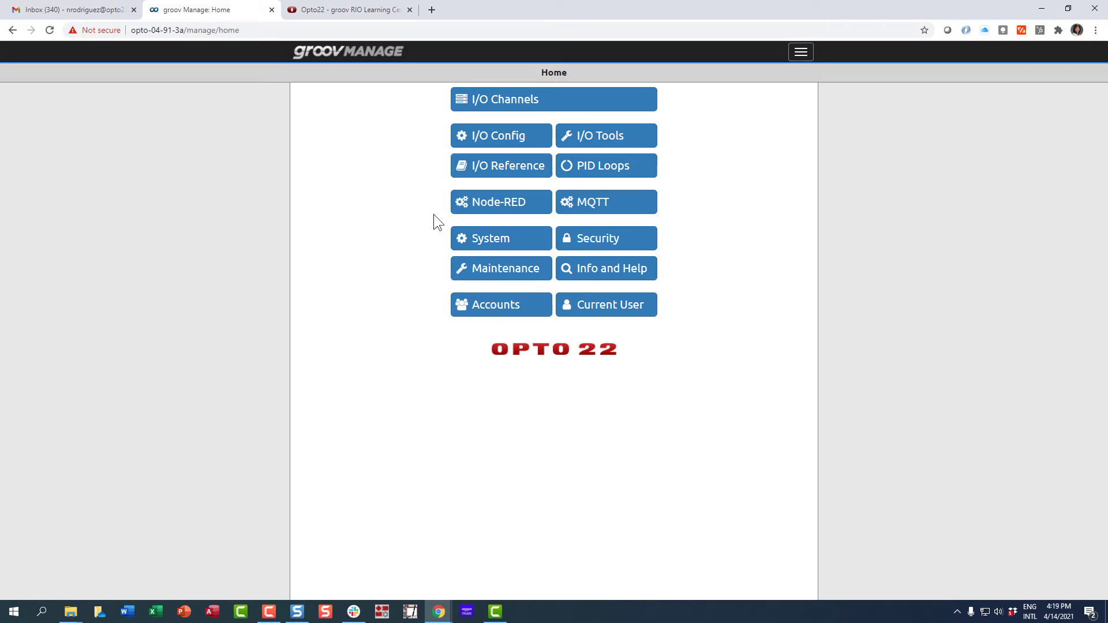
- Go from Home through System to the Network status page showing hostname opto-04-91-3a
click(487, 238)
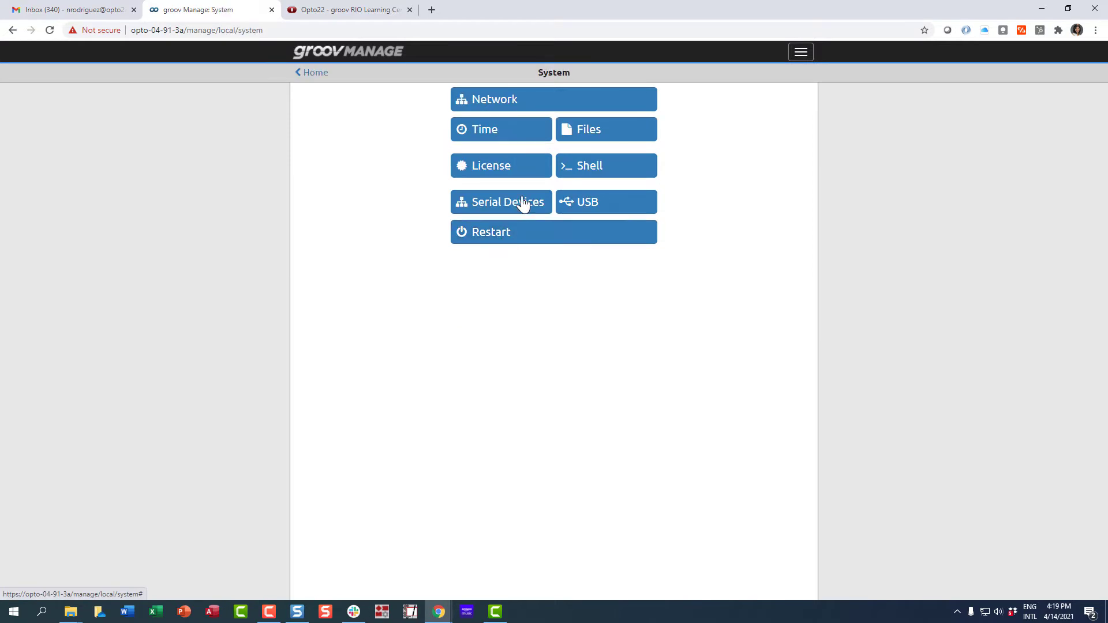
click(553, 99)
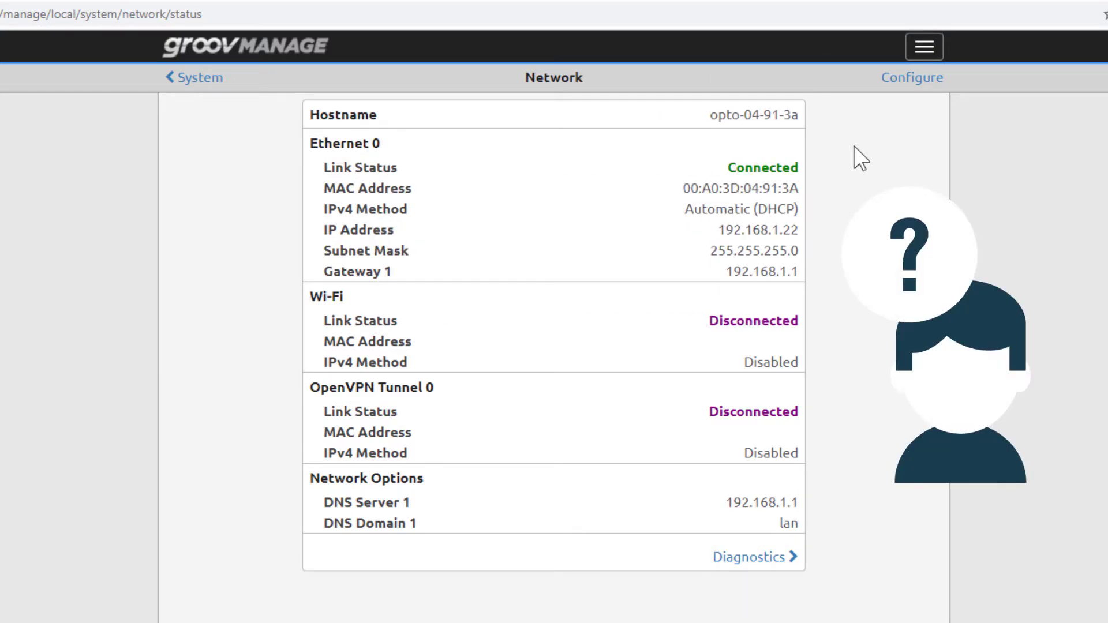
mouse_move(912, 78)
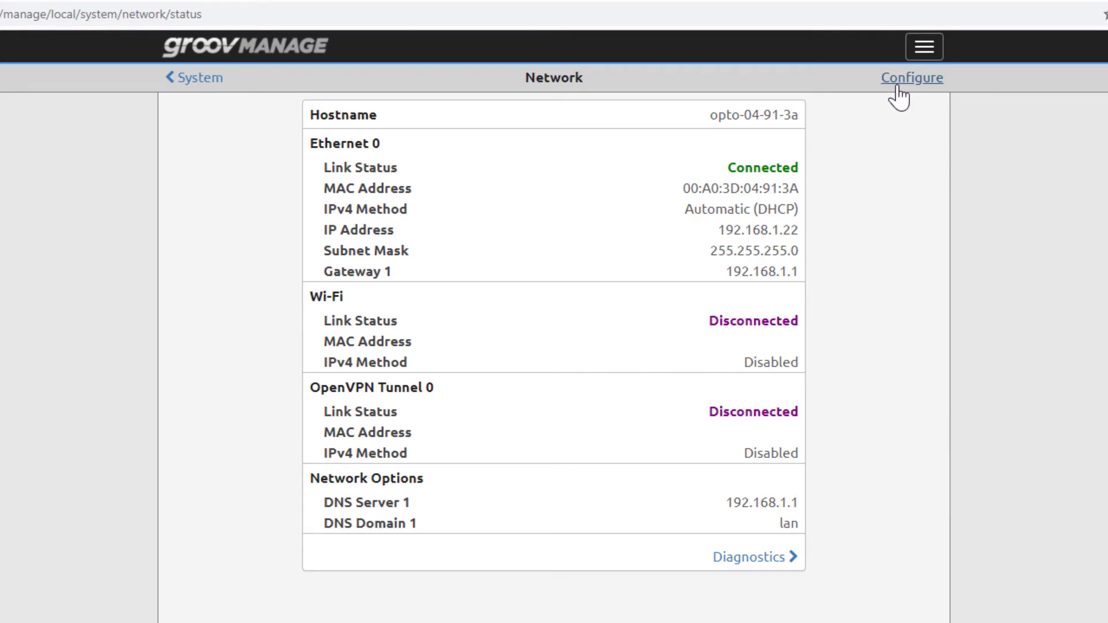
- Enter hostname groov-rio-lc and confirm Ethernet 0's IPv4 method stays Automatic (DHCP)
click(912, 77)
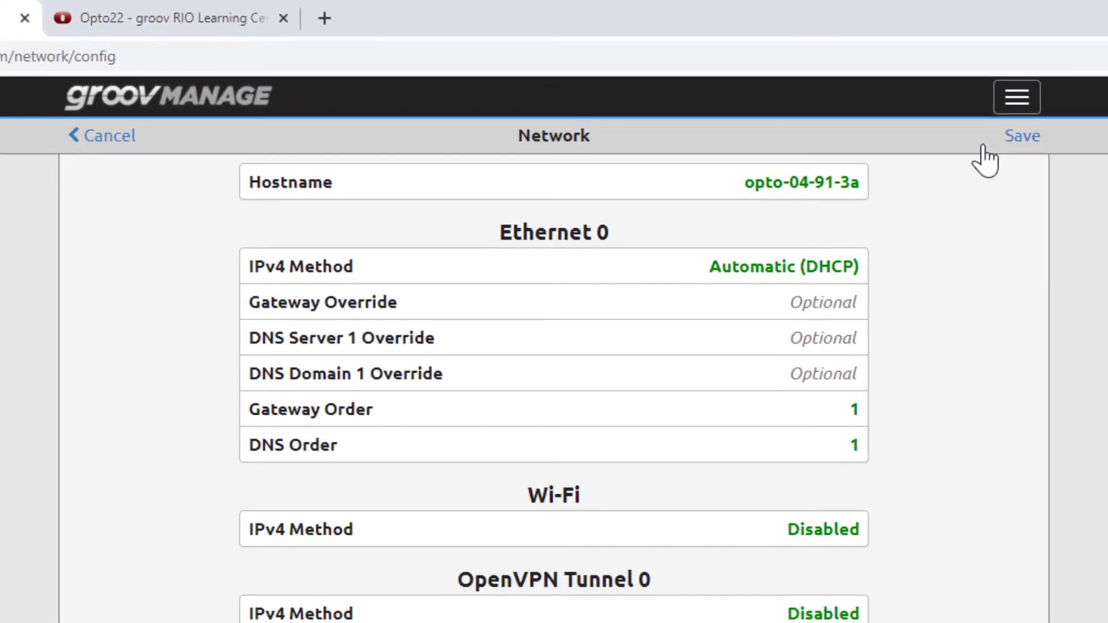
click(798, 182)
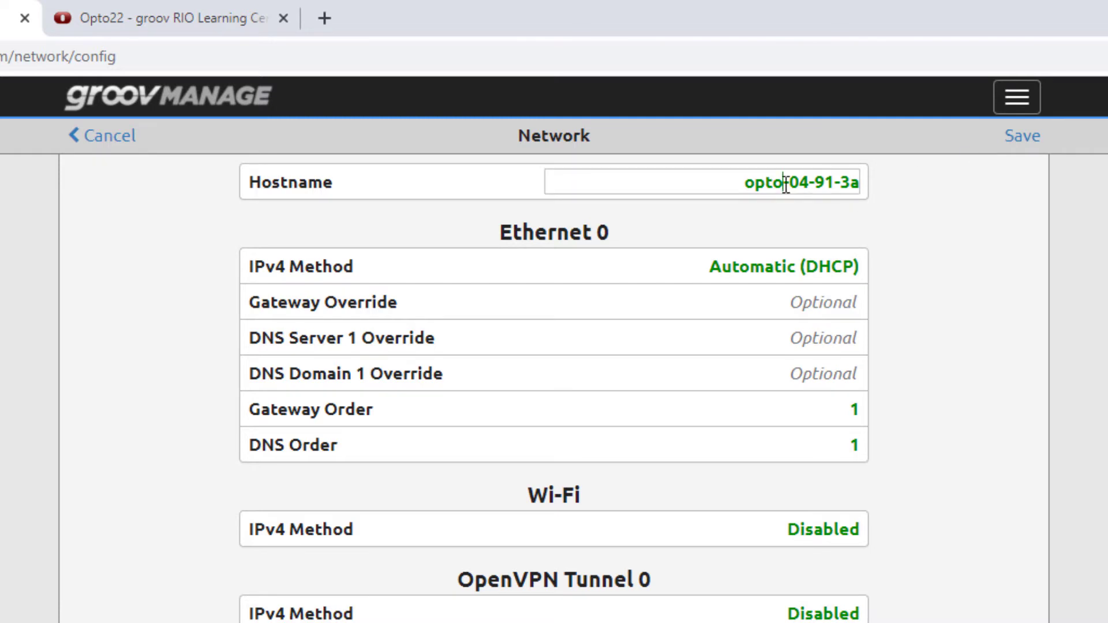
text(groov)
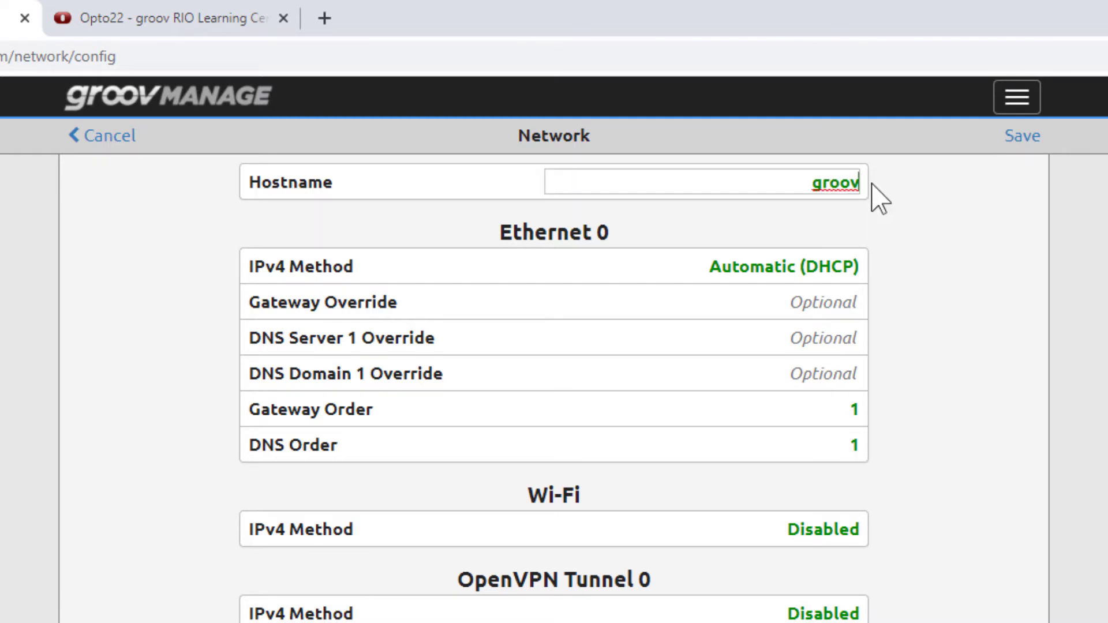
text(-rio-lc)
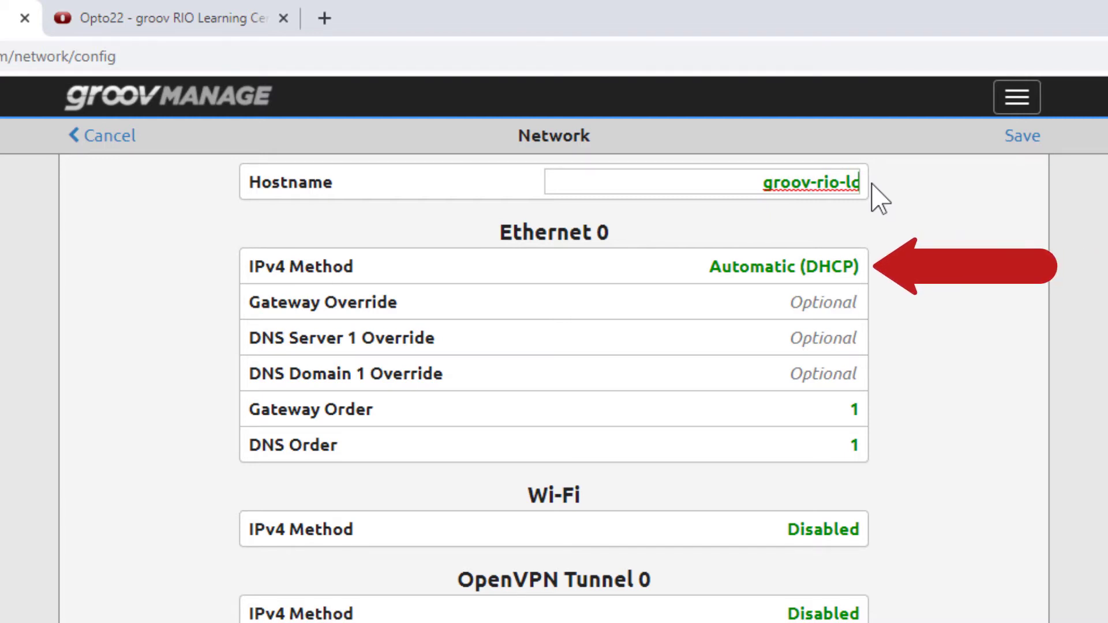
mouse_move(912, 283)
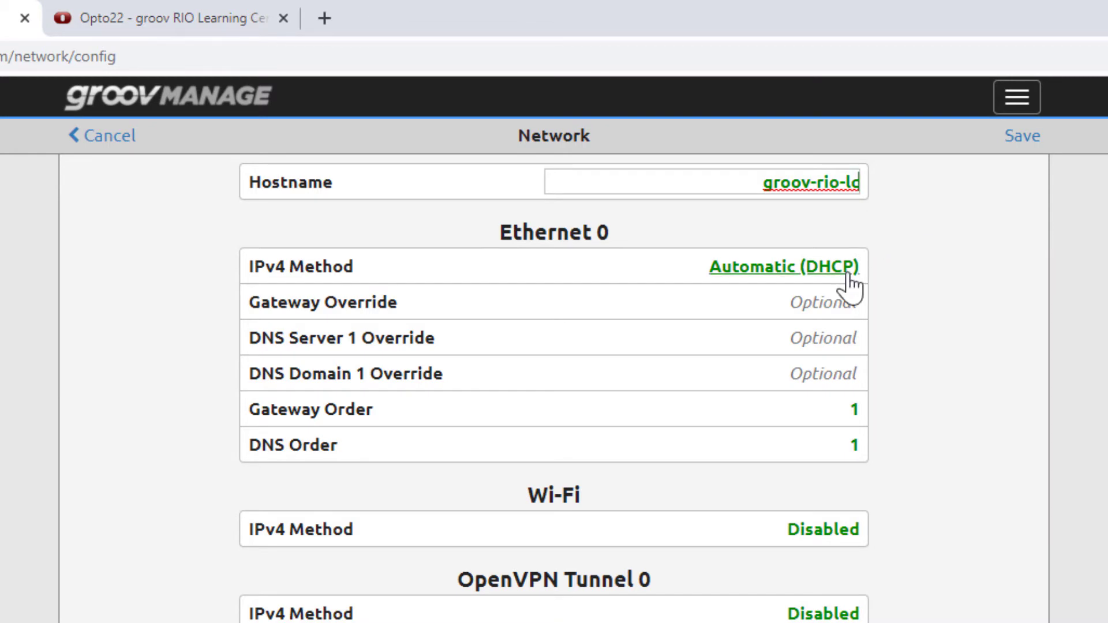
click(783, 267)
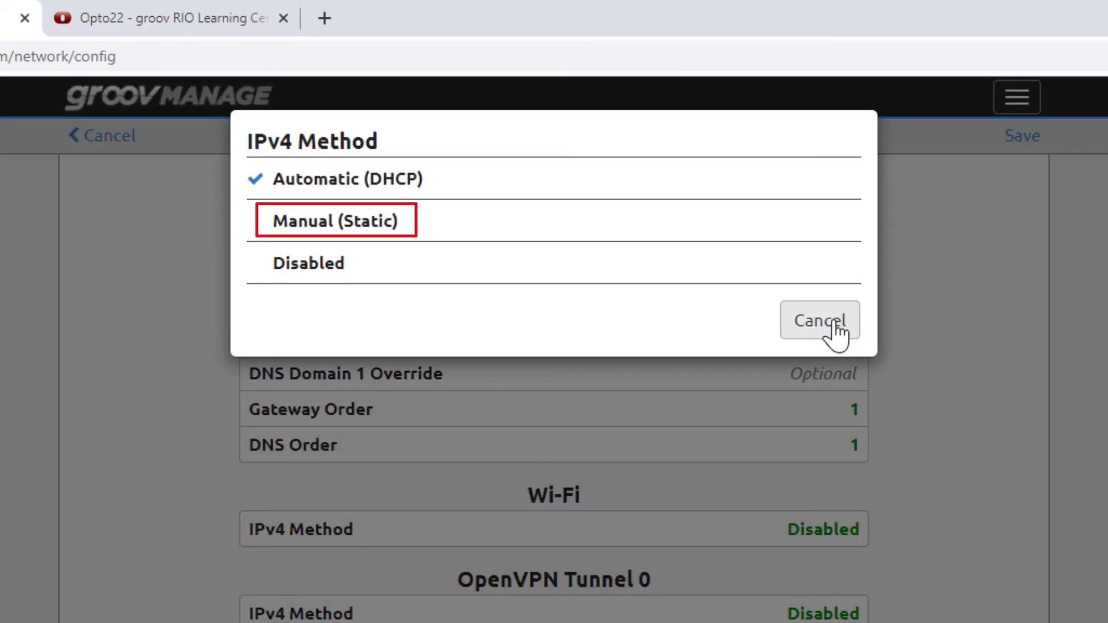
click(818, 322)
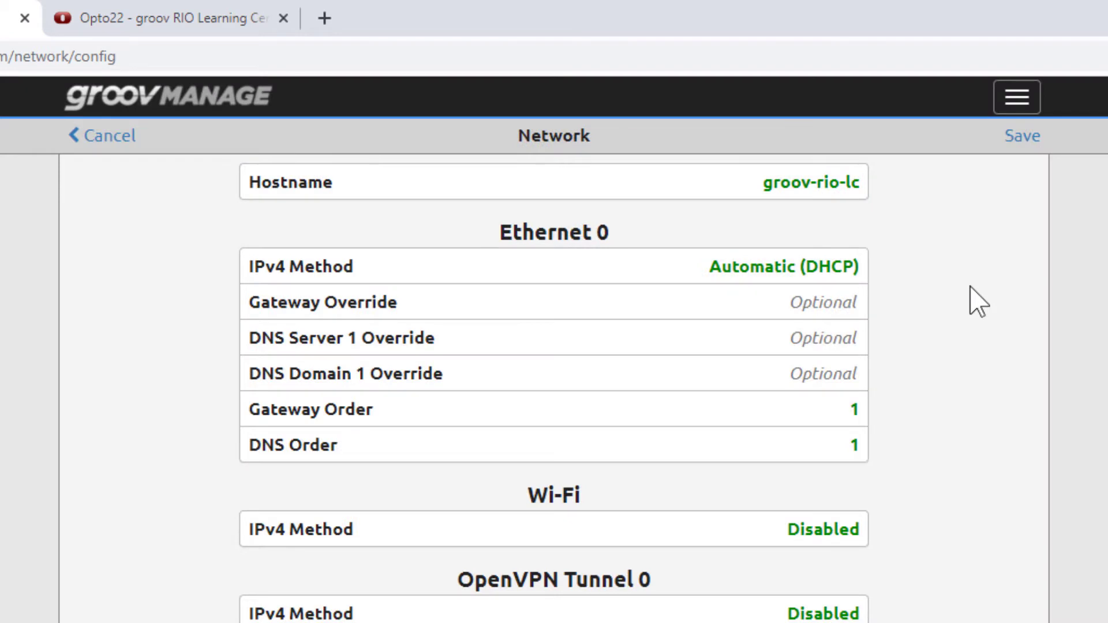
mouse_move(1022, 136)
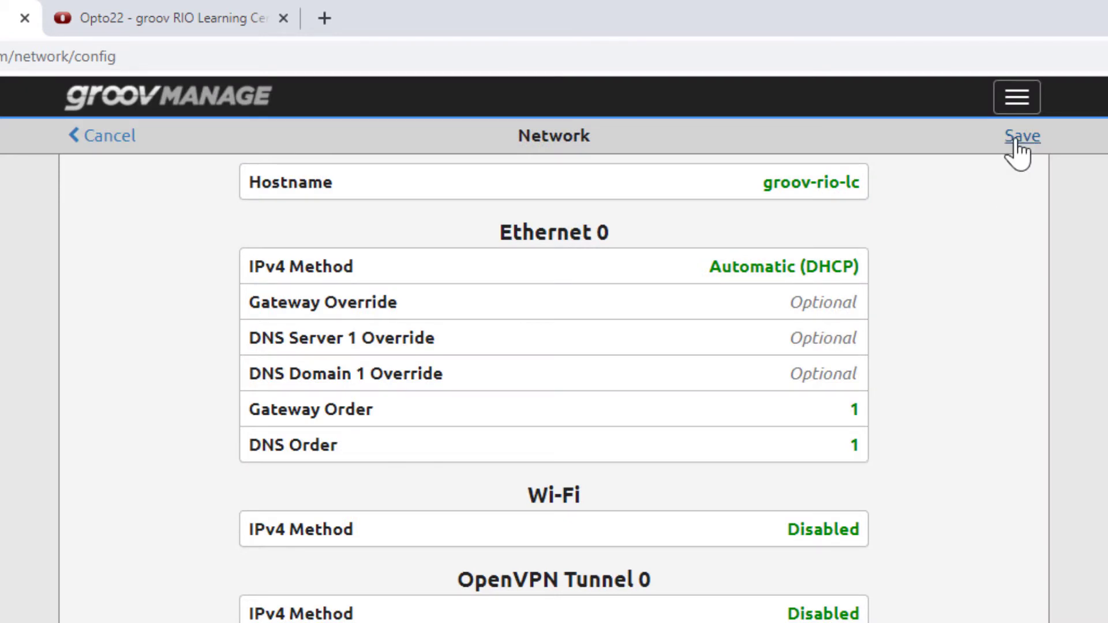
- Save and confirm the network settings, then sign back in with the opto credentials
click(1022, 136)
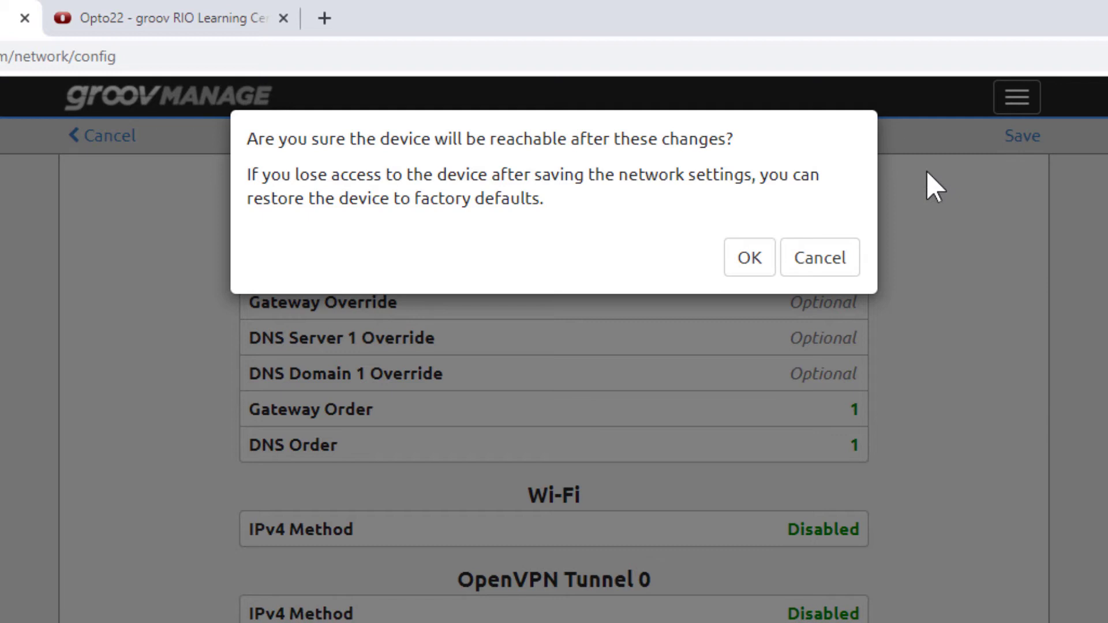
mouse_move(748, 258)
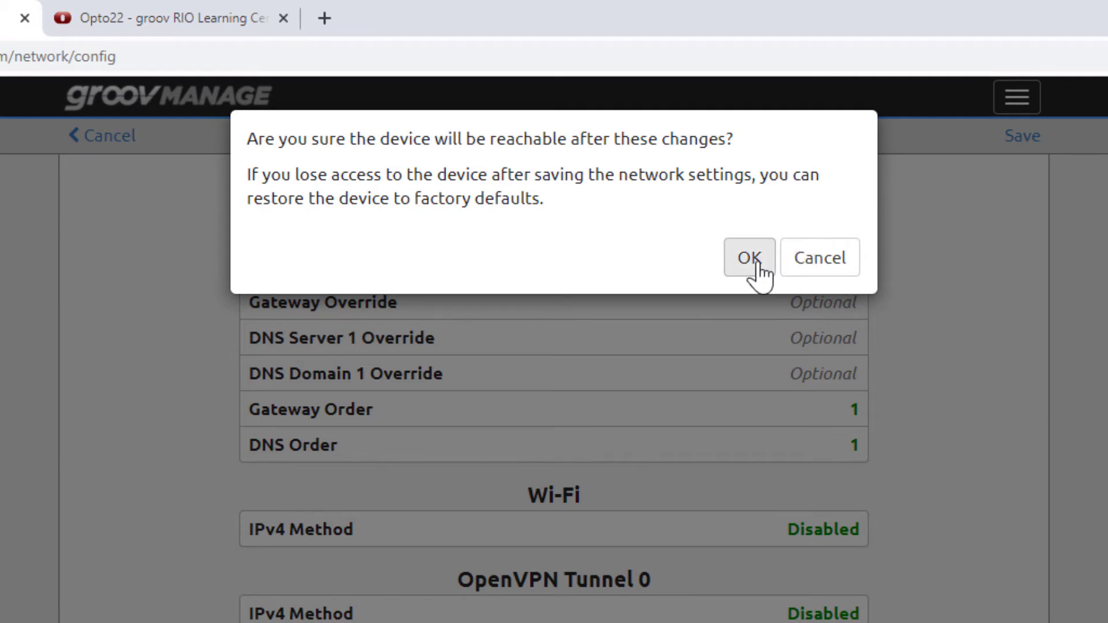
click(749, 258)
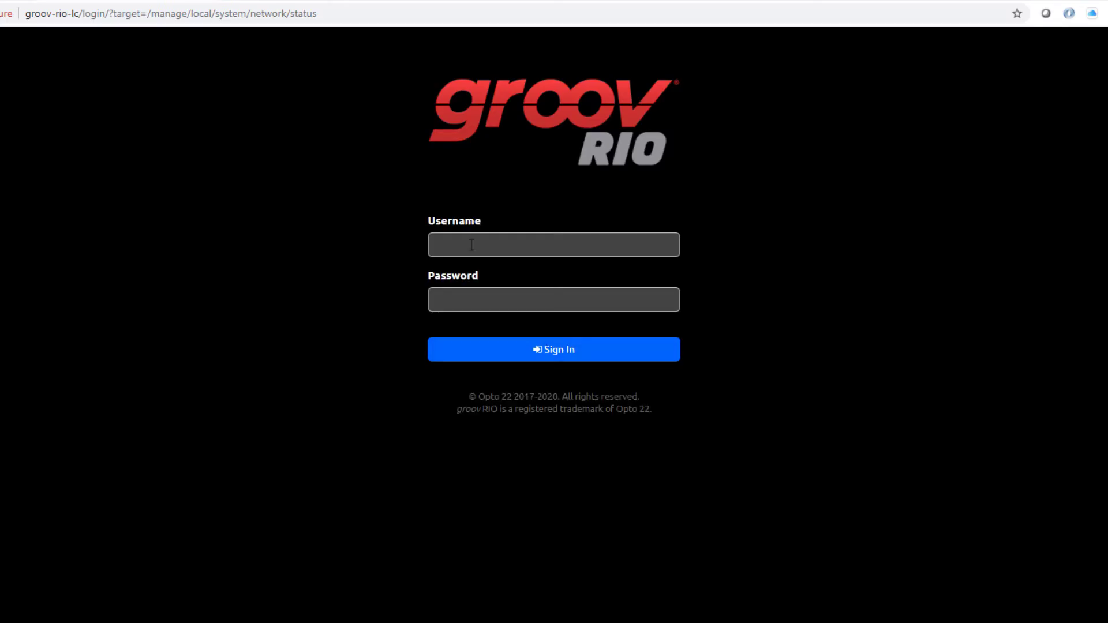
text(opto)
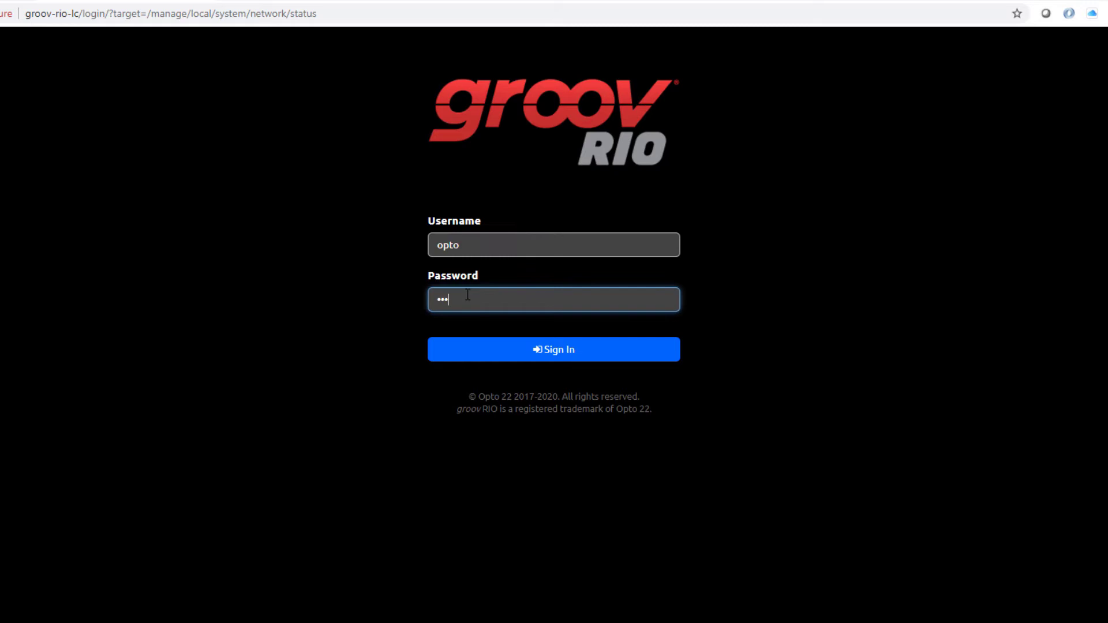
click(553, 349)
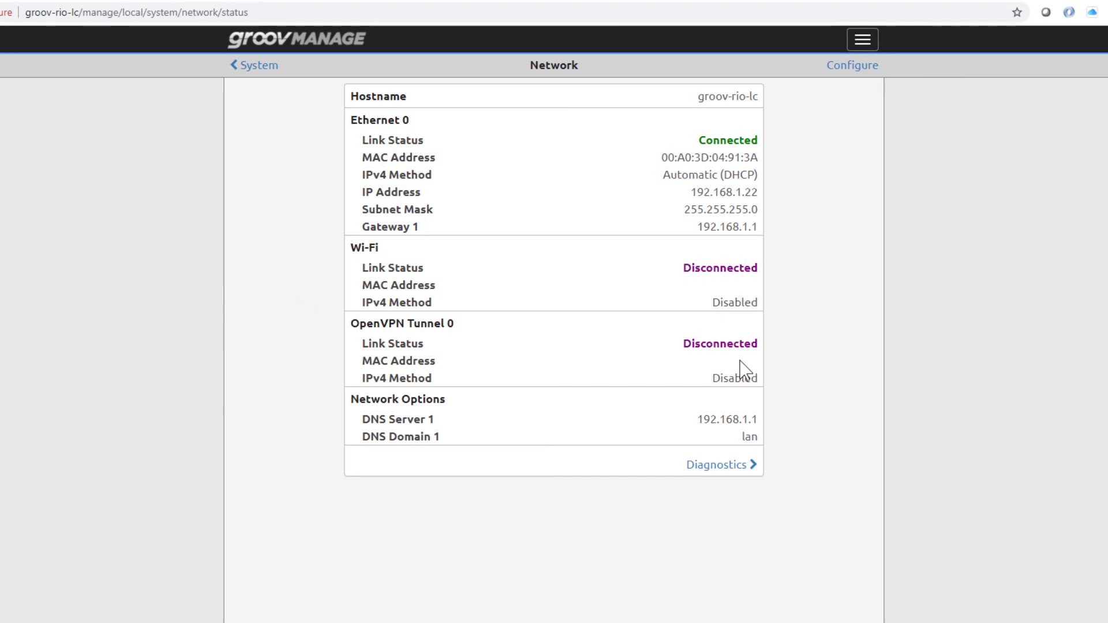
mouse_move(716, 464)
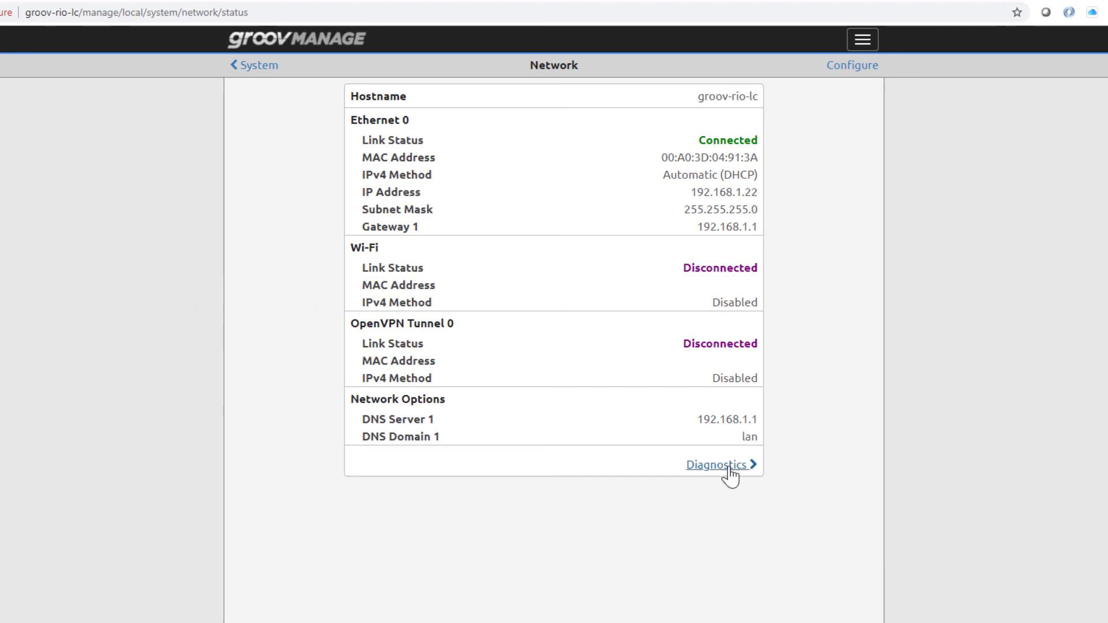
- Ping host 192.168.1.106 from Diagnostics, receiving 3 of 3 packets
click(717, 464)
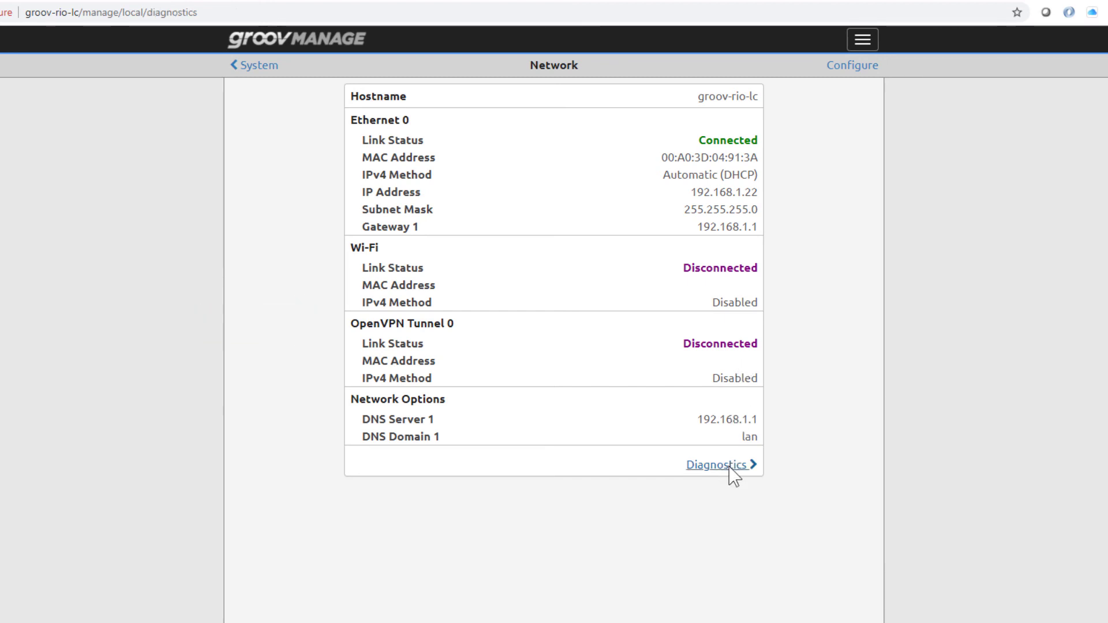
click(717, 464)
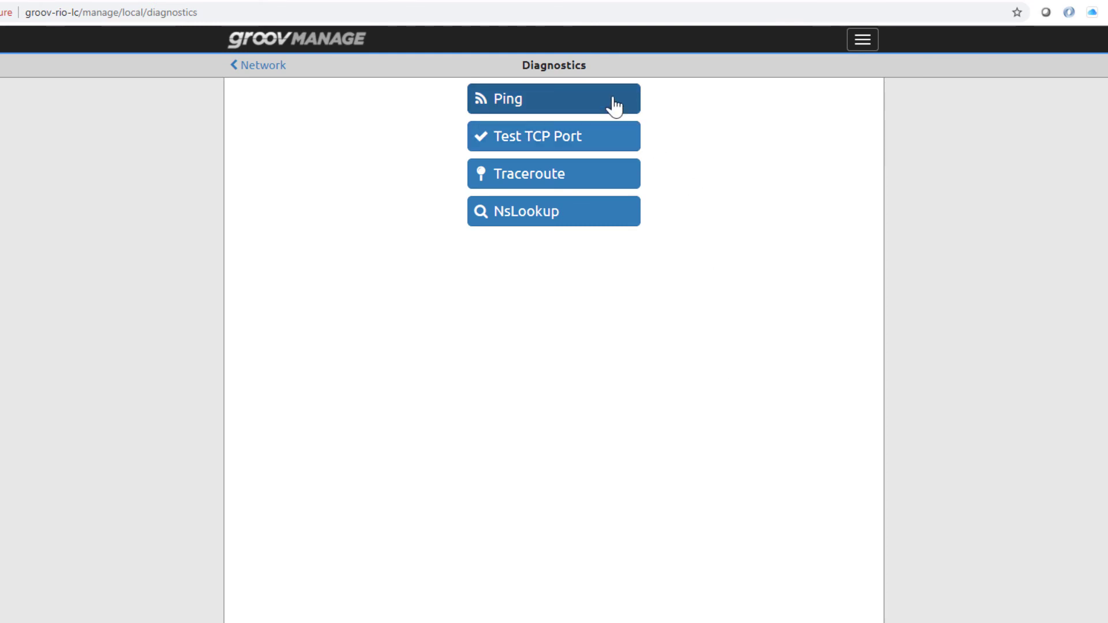
click(553, 98)
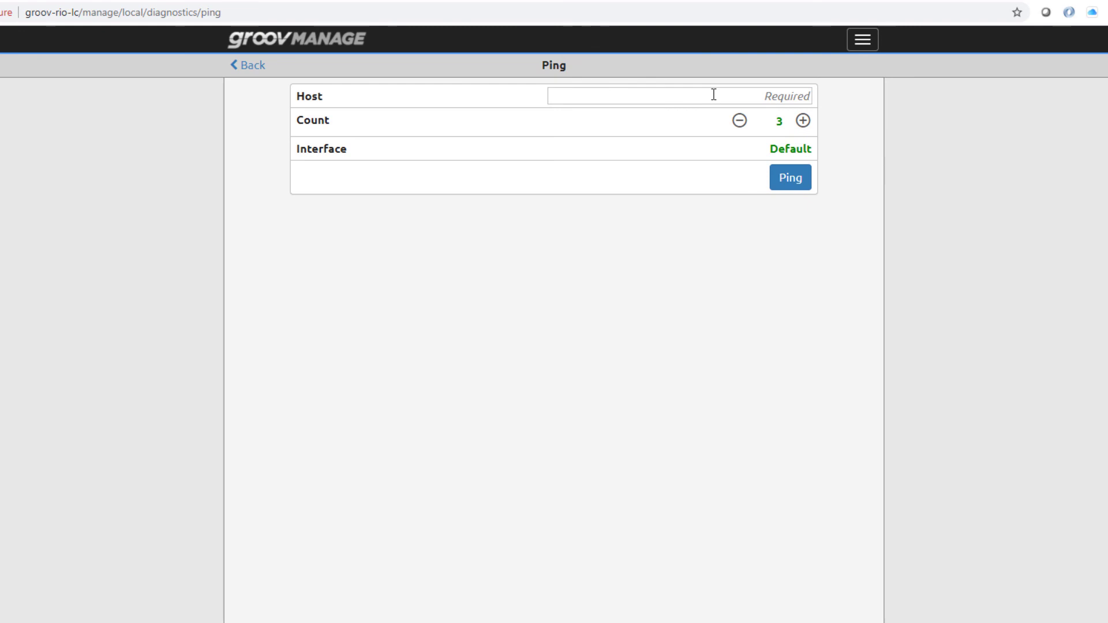
text(192.168.1.10)
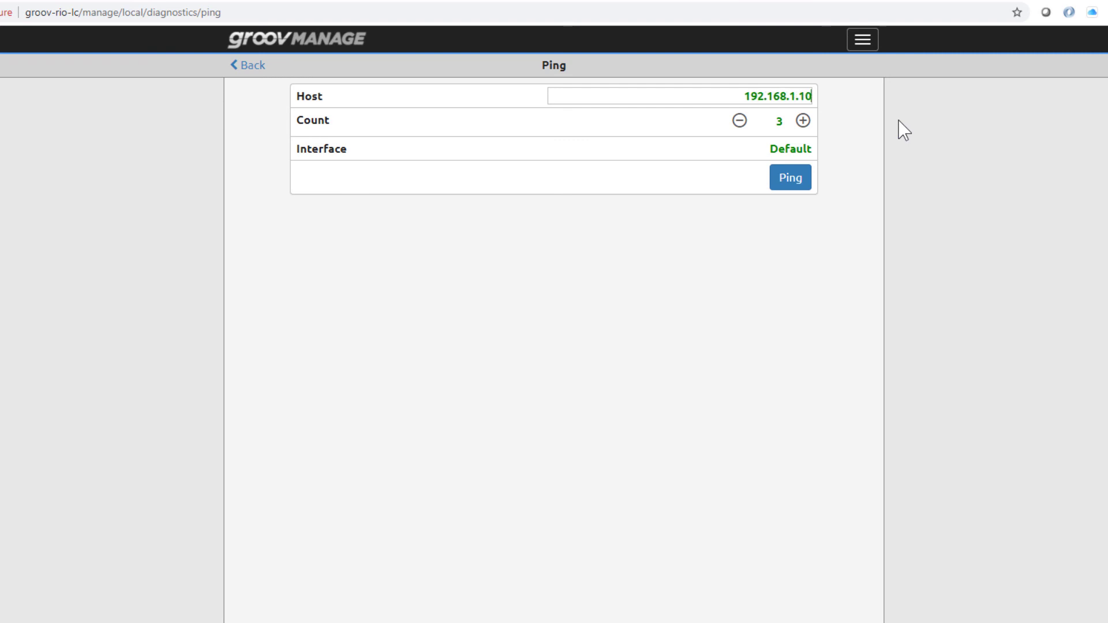
click(789, 177)
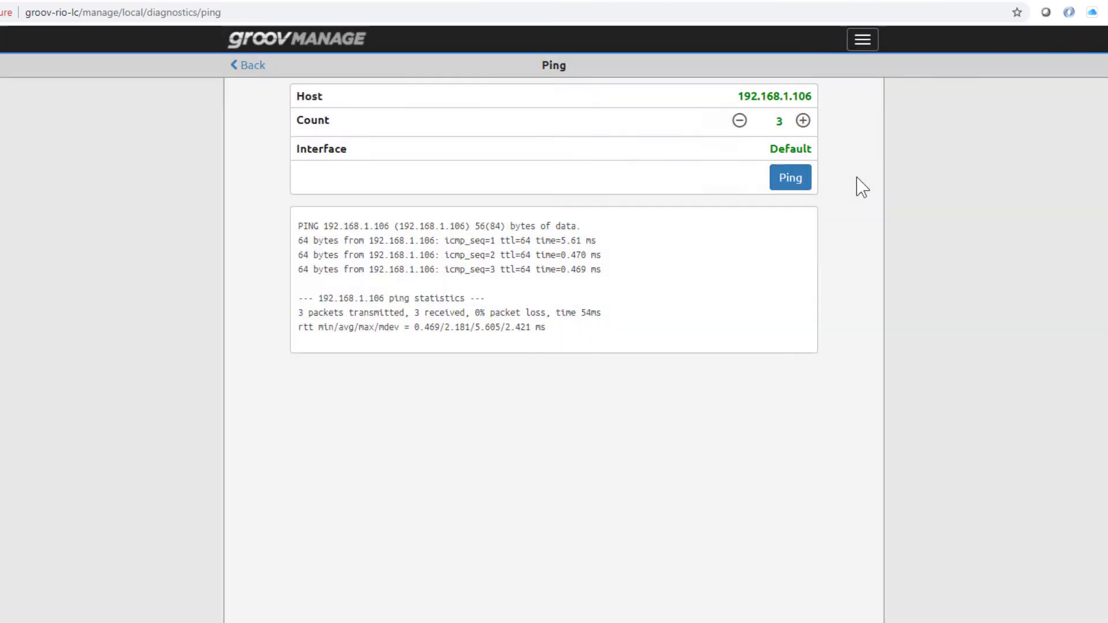
mouse_move(717, 127)
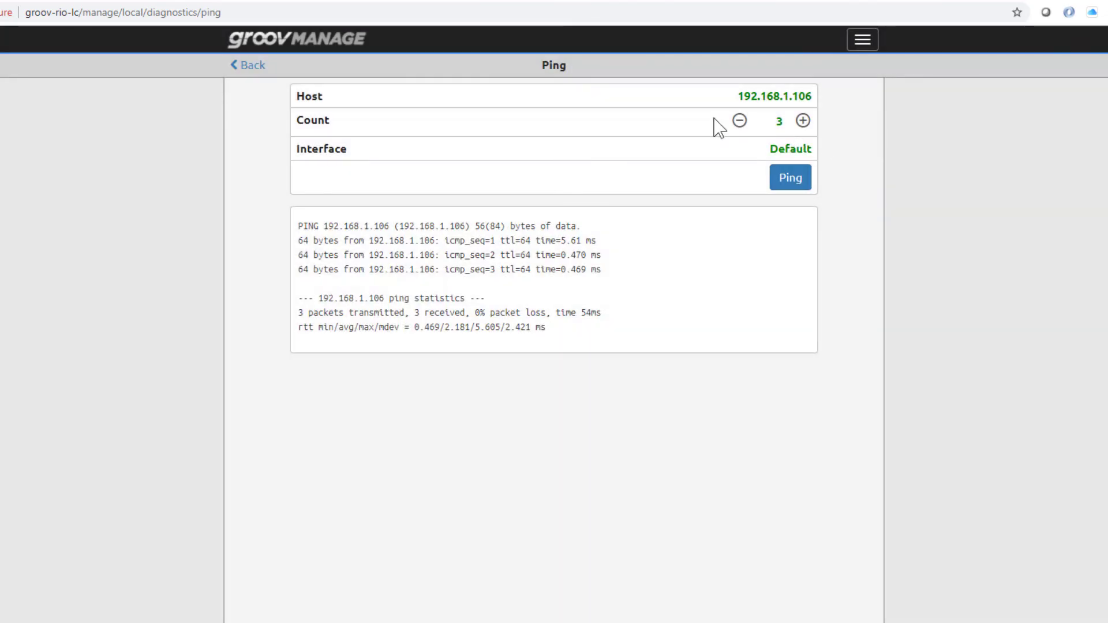
- Navigate back through Diagnostics, Network and System to the Home page
click(246, 65)
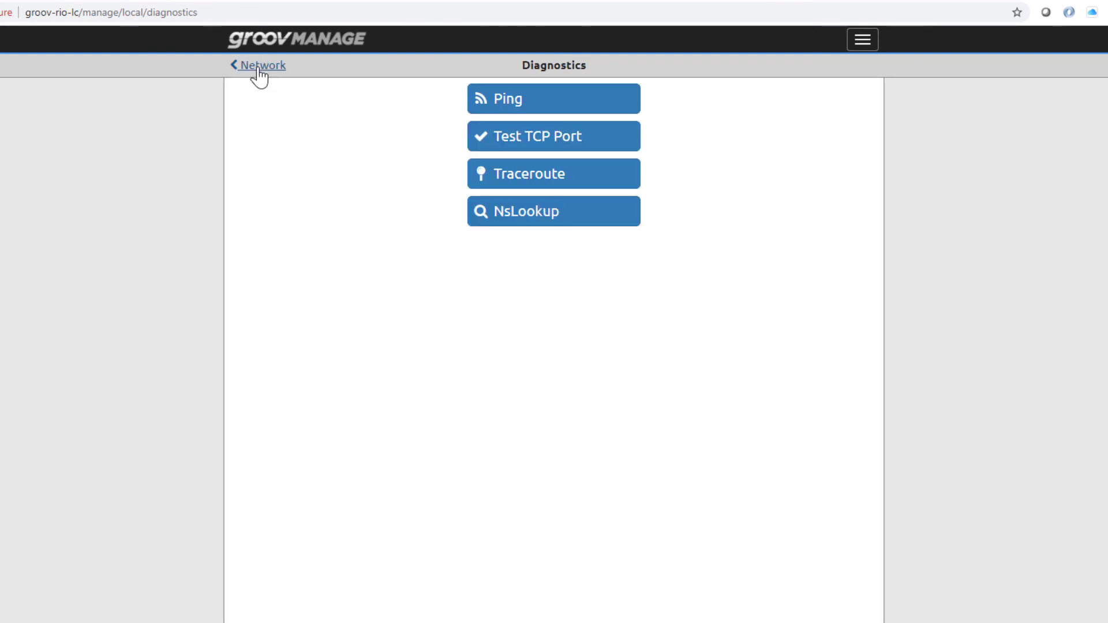
click(256, 65)
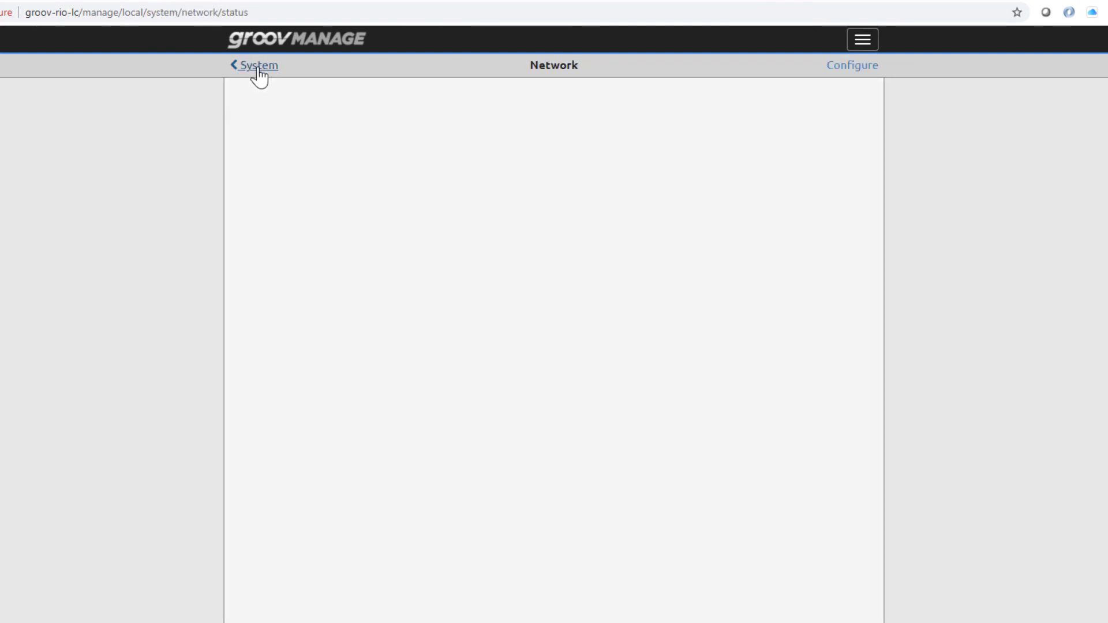
click(257, 65)
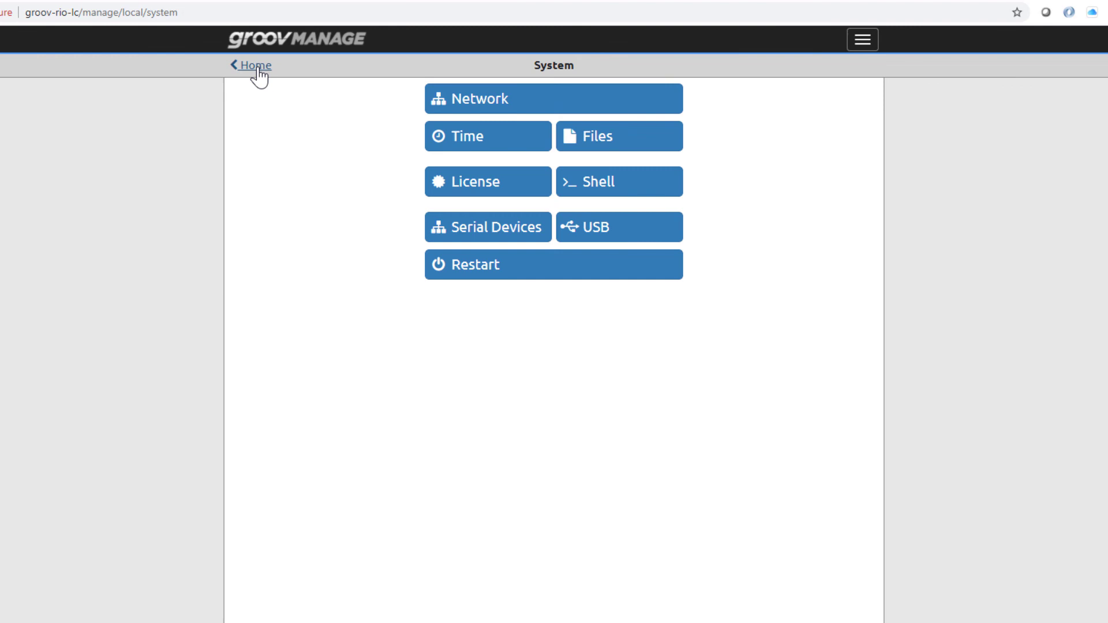
click(253, 65)
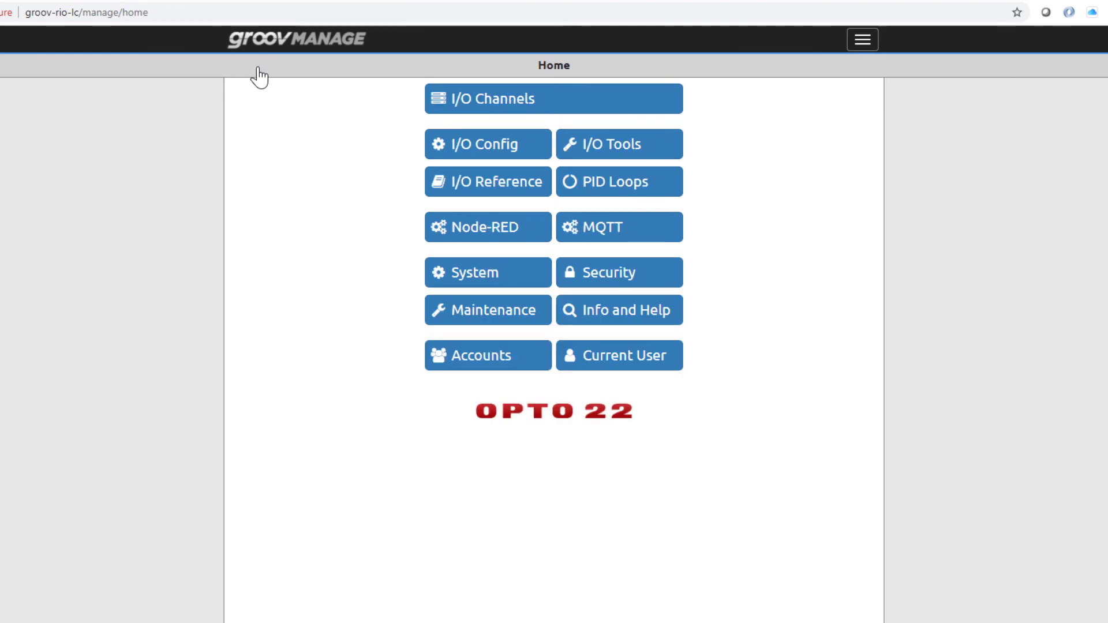